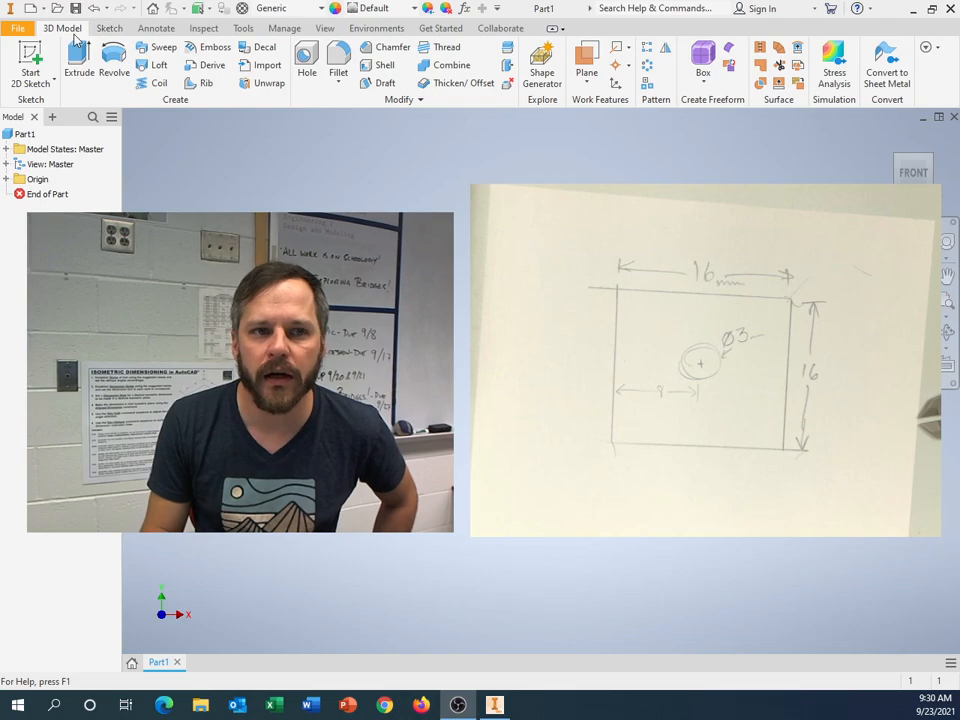
# Step: Browse the Annotate, Inspect, Tools/Manage, View and Sketch ribbon tabs of the blank part
pyautogui.click(156, 28)
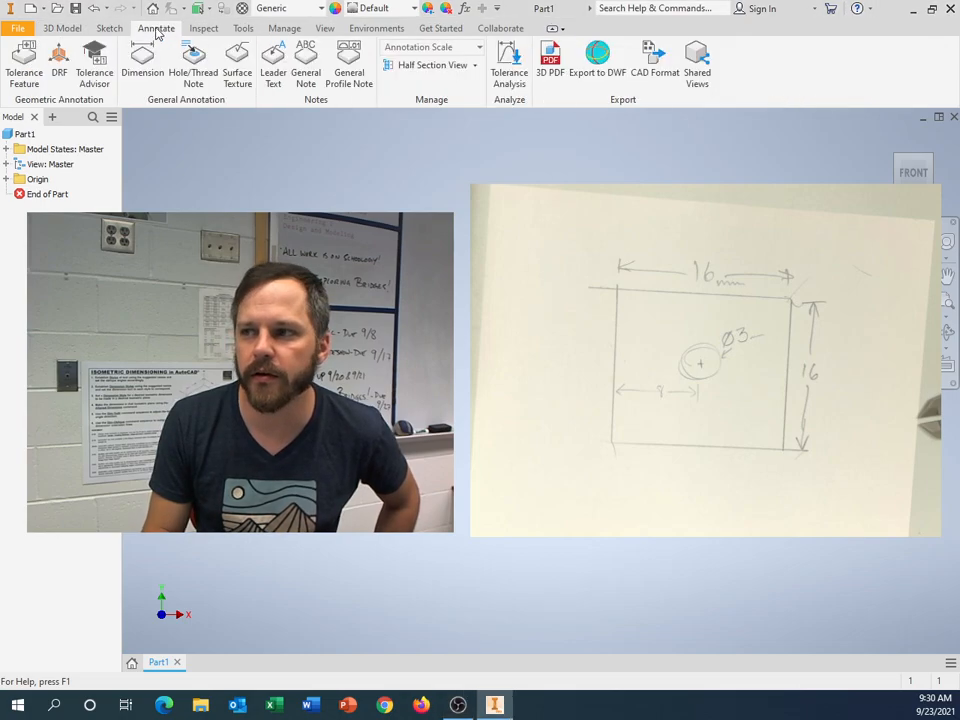
pyautogui.click(203, 28)
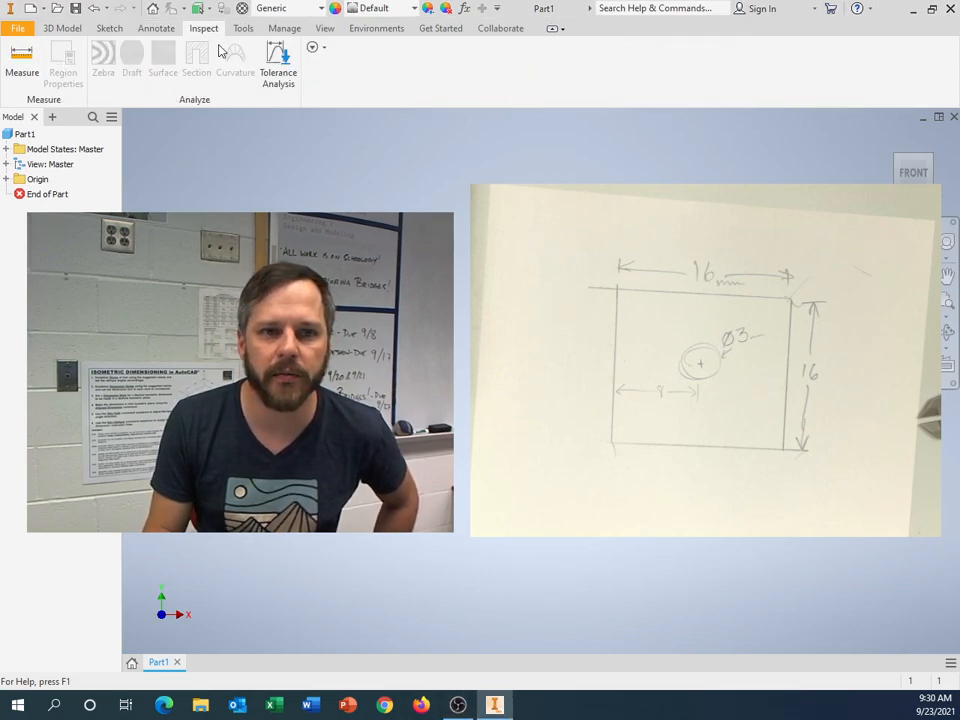
pyautogui.click(284, 27)
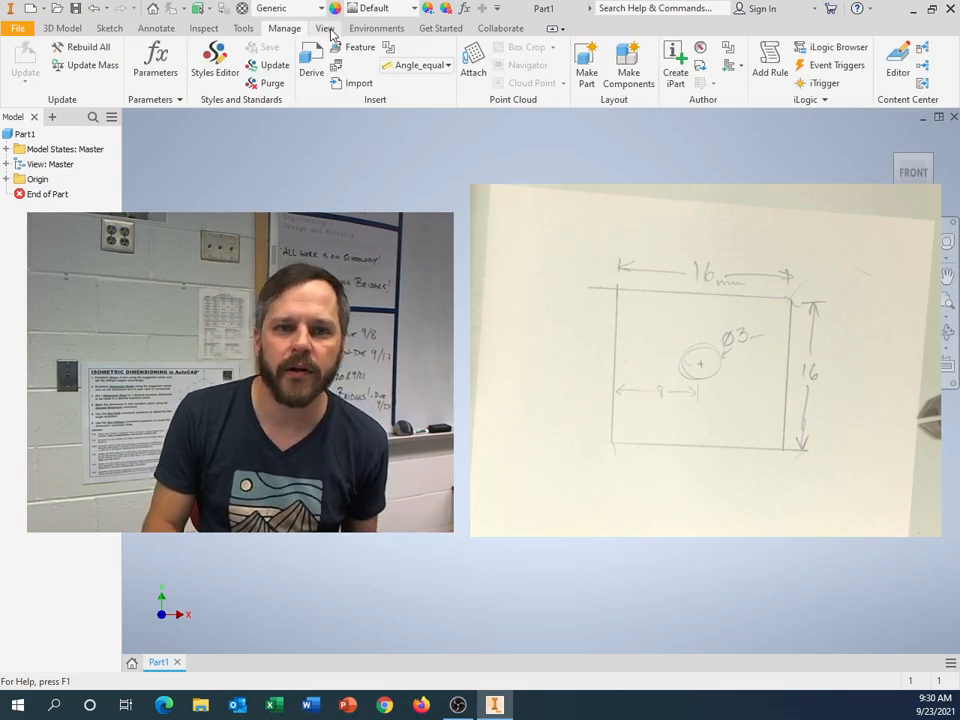
pyautogui.click(324, 27)
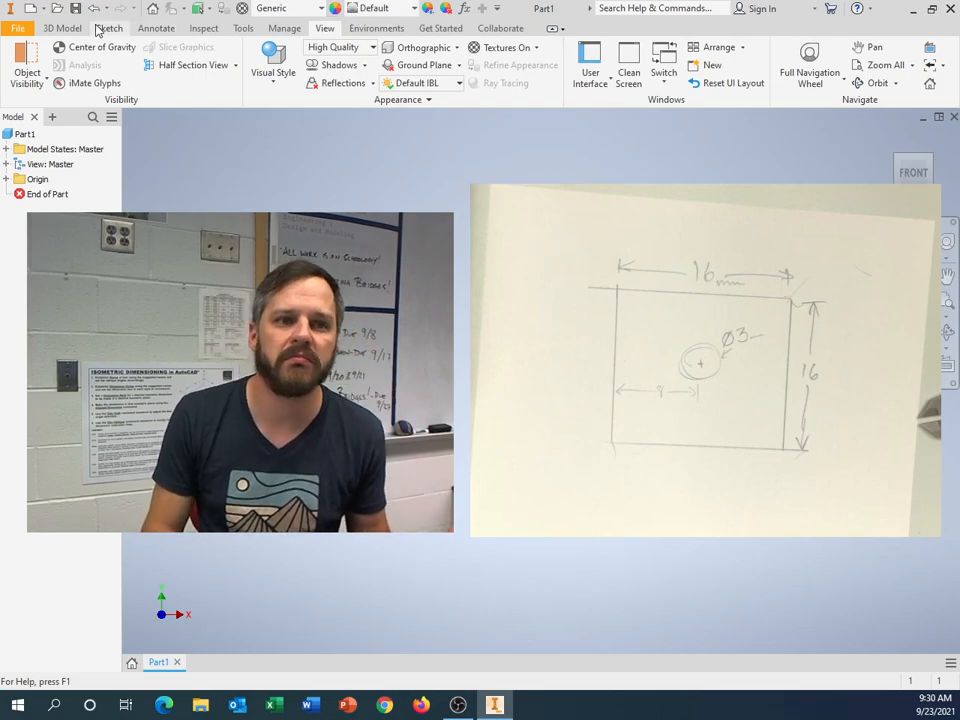
pyautogui.click(62, 28)
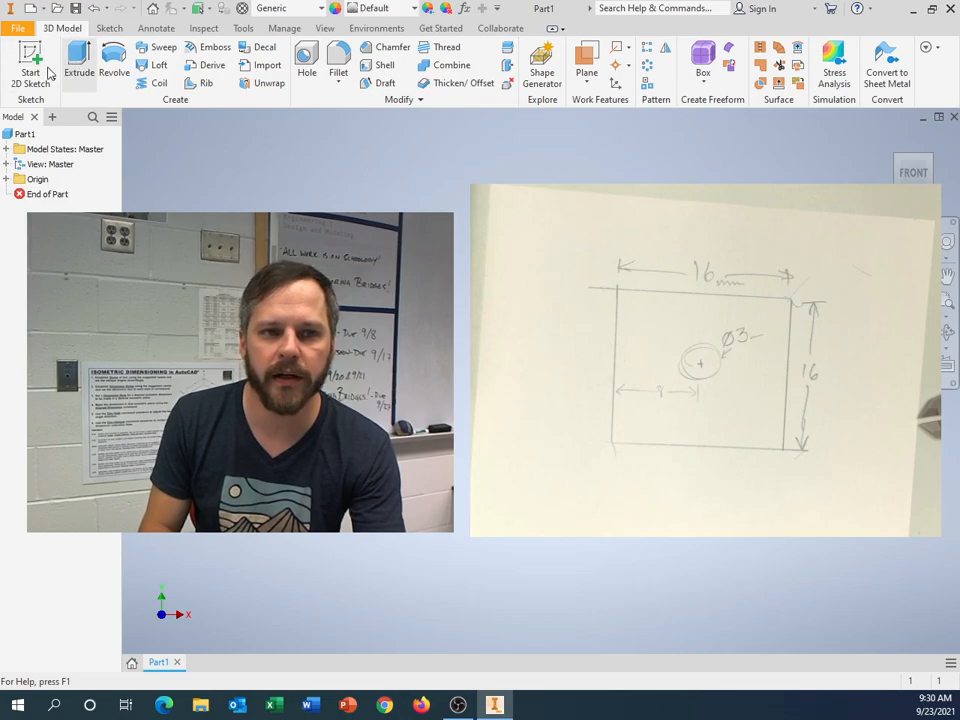
pyautogui.moveTo(78, 65)
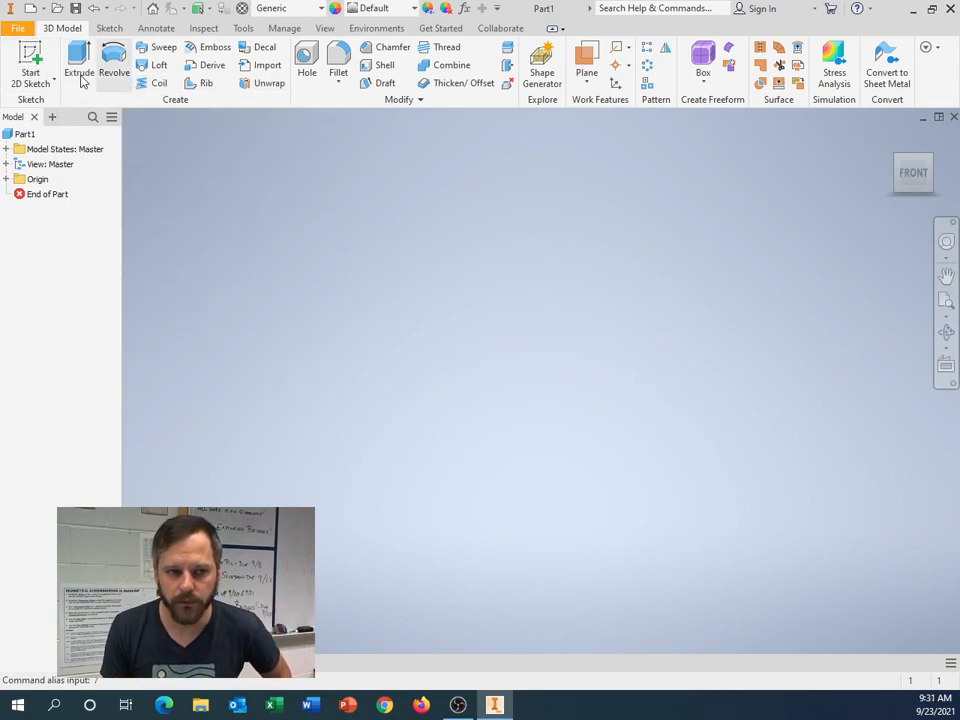
pyautogui.moveTo(78, 65)
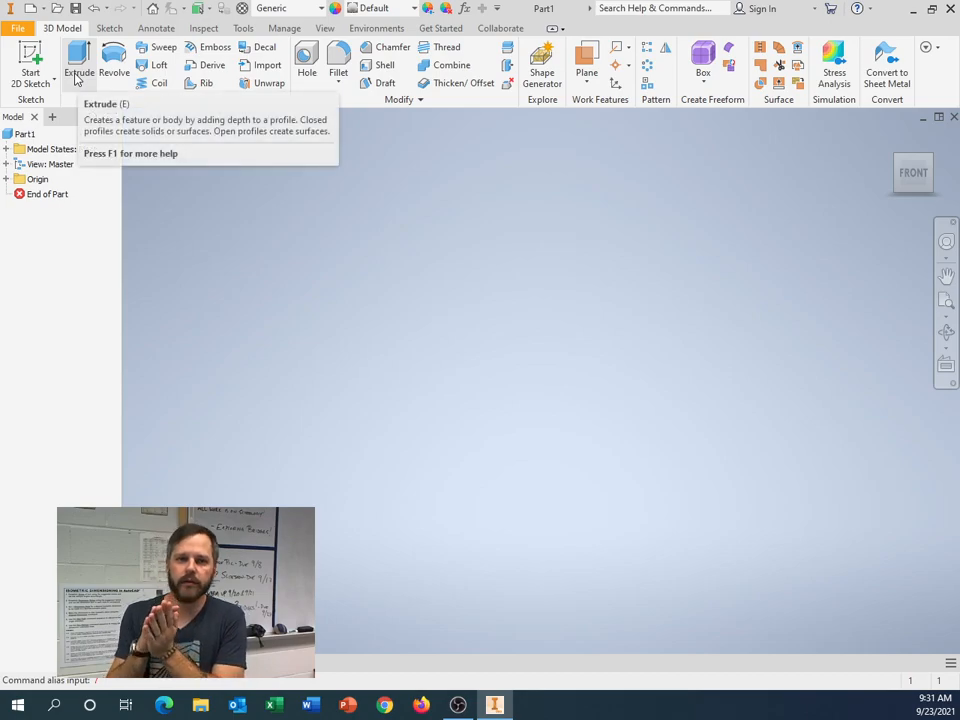
pyautogui.moveTo(78, 65)
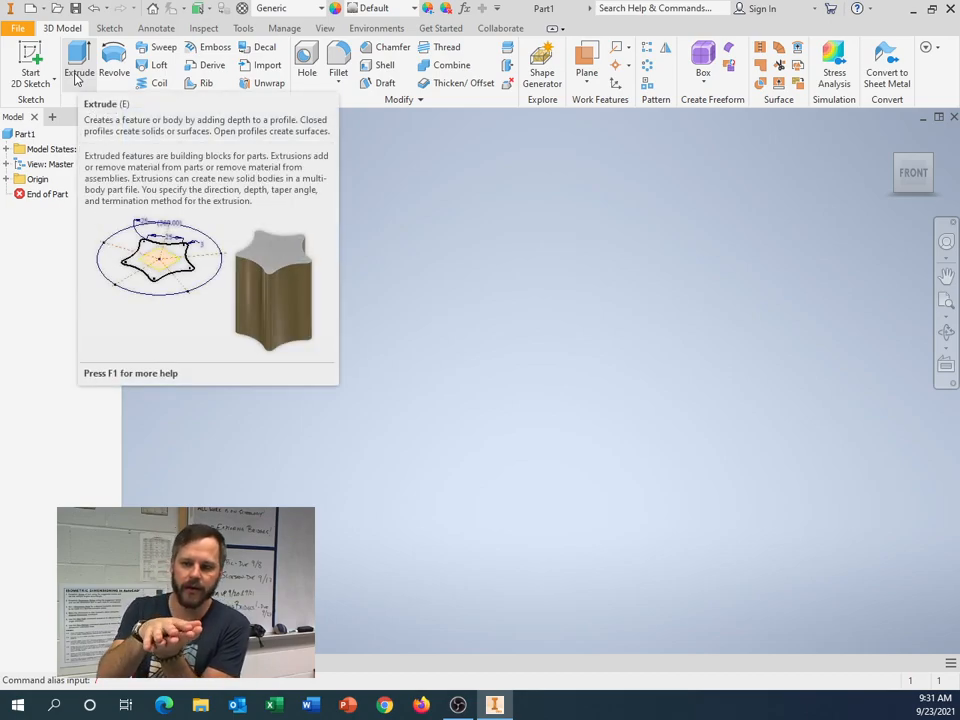